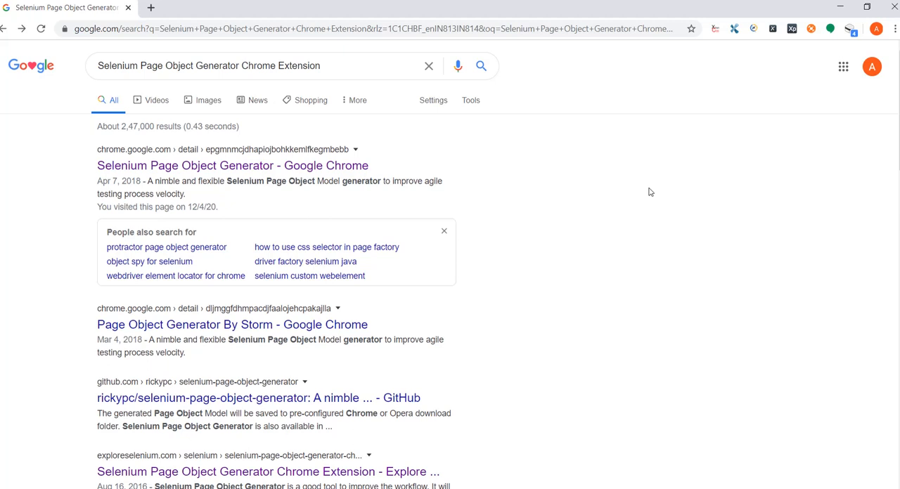
pyautogui.moveTo(694, 185)
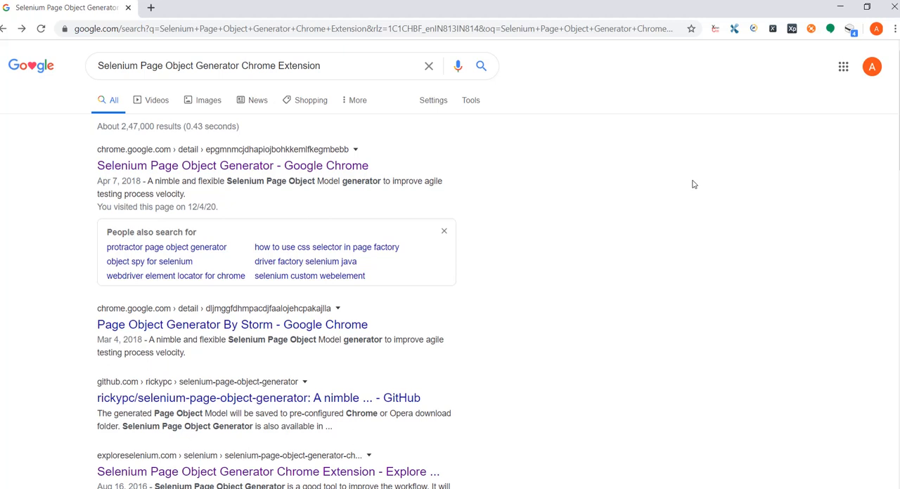
pyautogui.moveTo(492, 209)
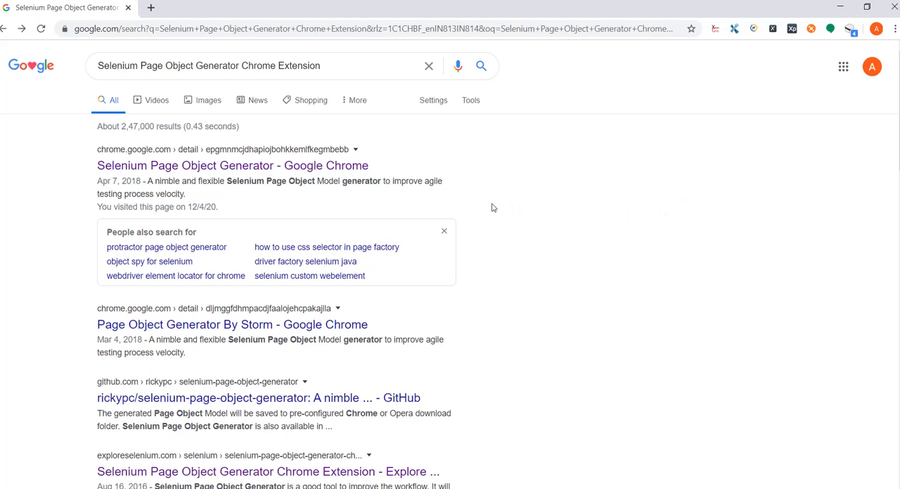
pyautogui.moveTo(395, 133)
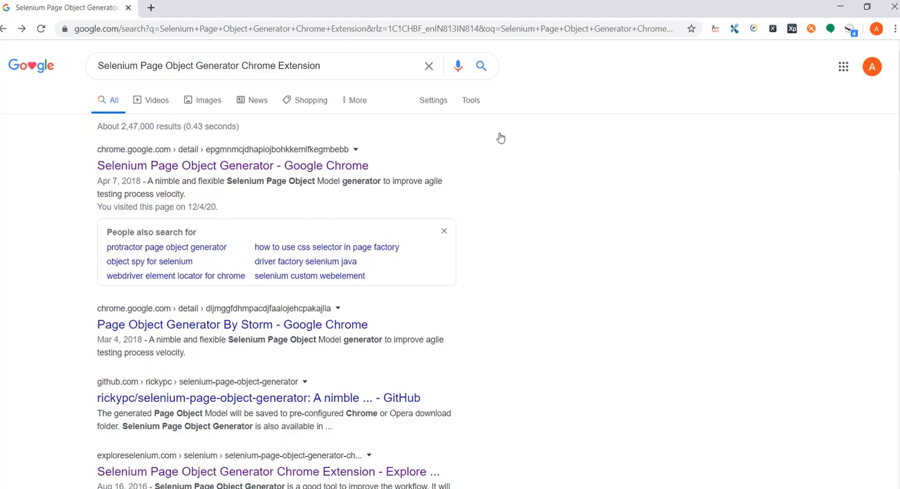
pyautogui.moveTo(503, 145)
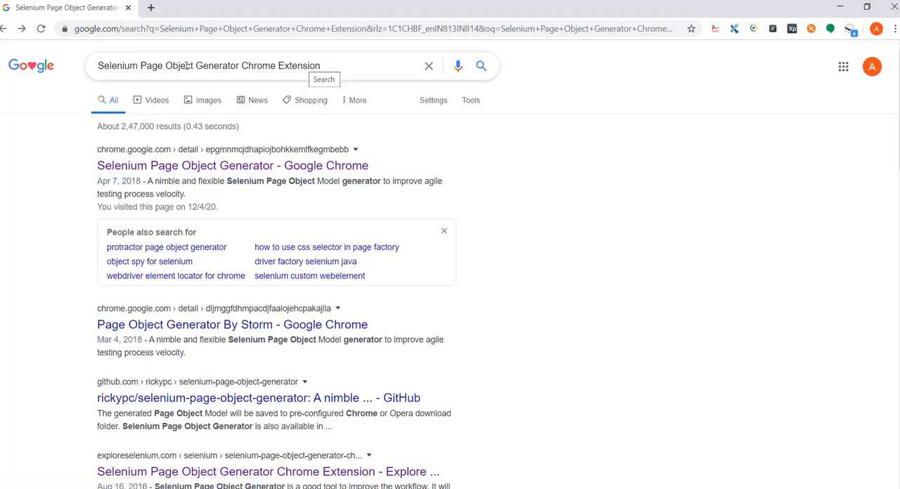
pyautogui.moveTo(370, 205)
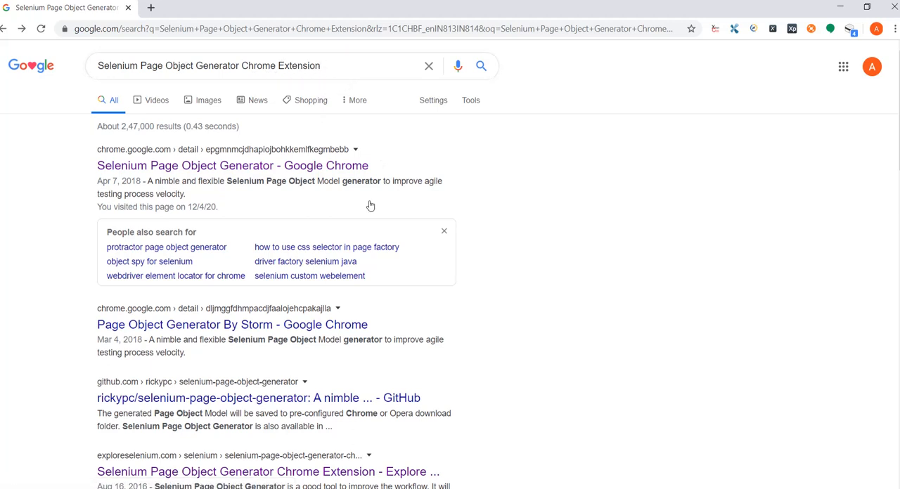
# Open the 'Selenium Page Object Generator' listing from the Chrome Web Store search results.
pyautogui.click(232, 165)
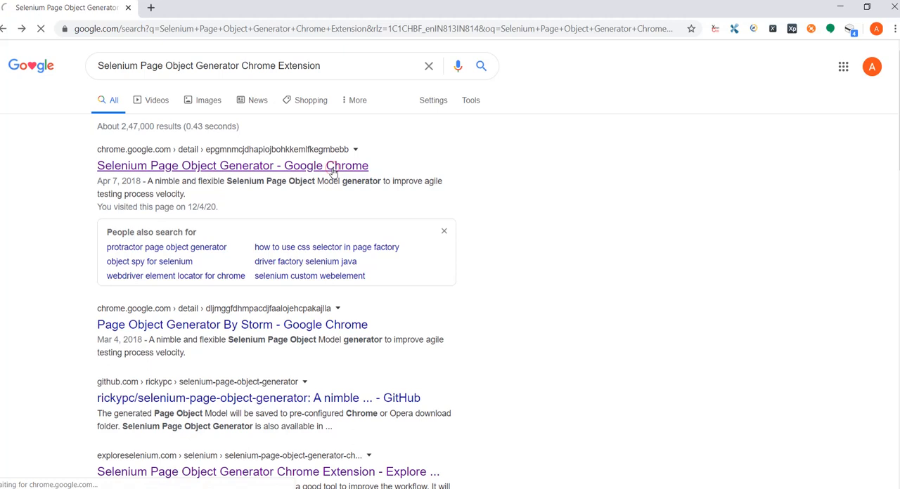
pyautogui.click(232, 165)
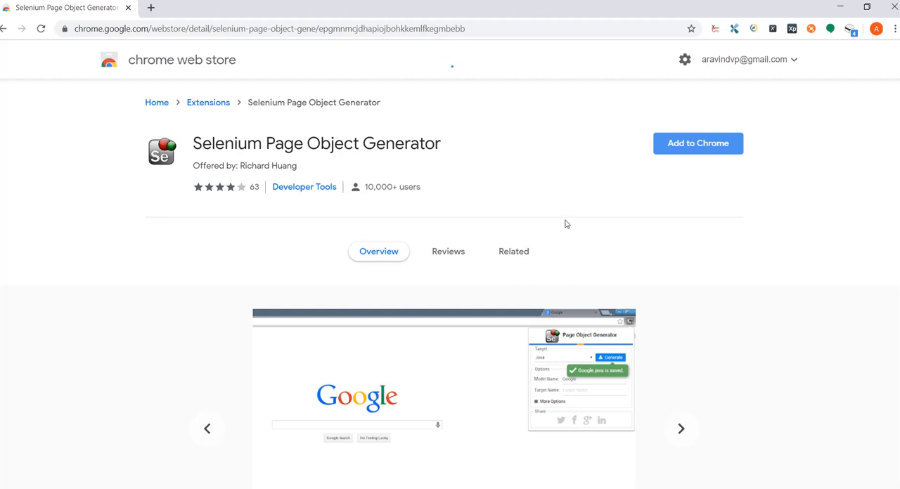
pyautogui.moveTo(403, 199)
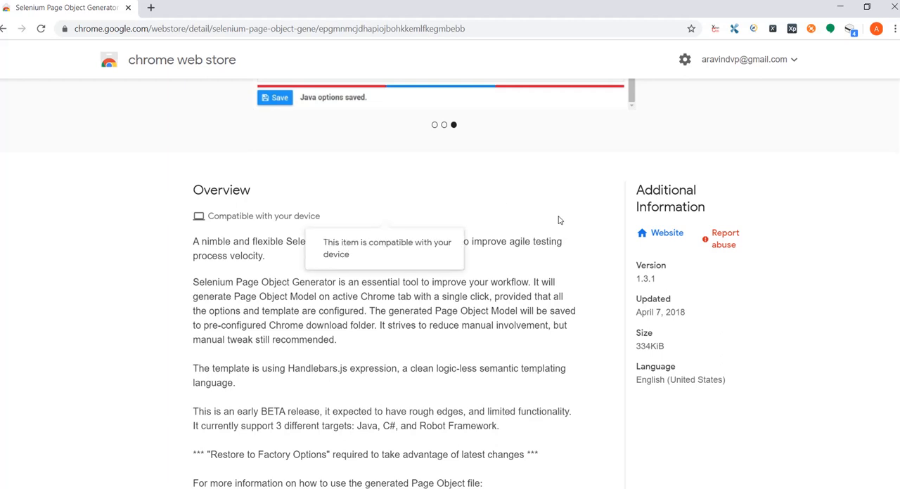
pyautogui.moveTo(538, 216)
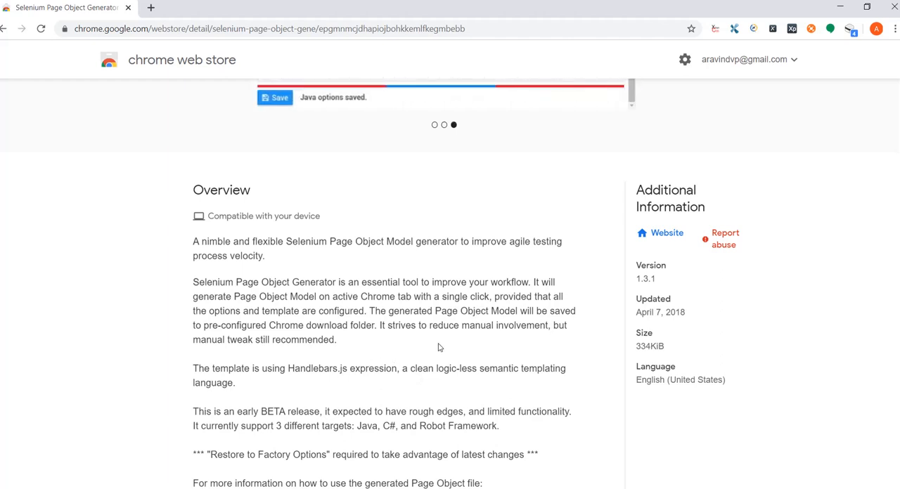
pyautogui.moveTo(414, 341)
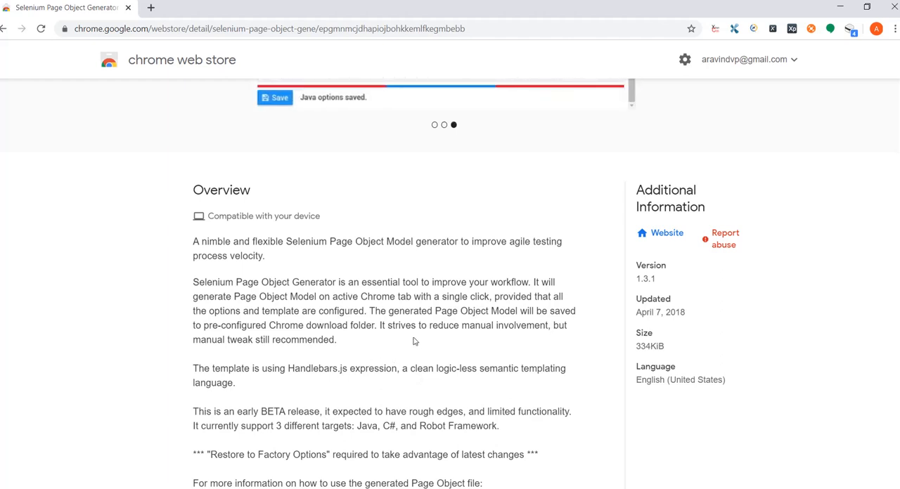
pyautogui.moveTo(419, 346)
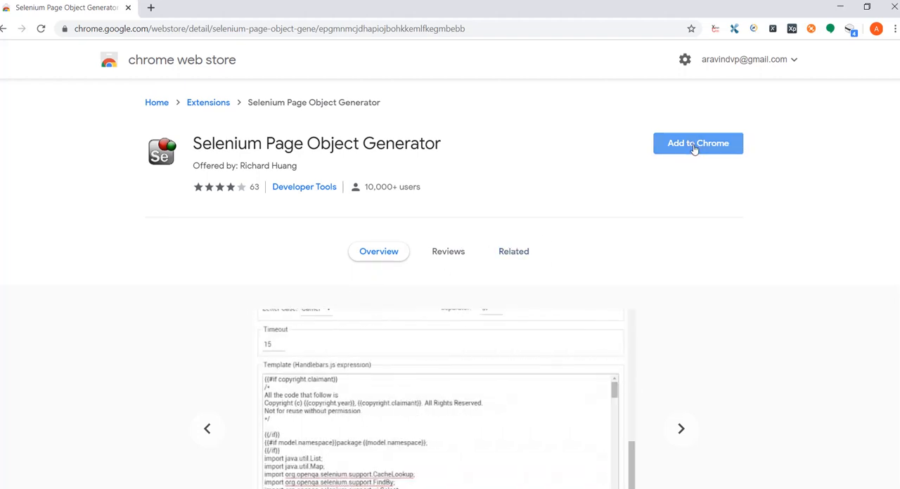
# Add Selenium Page Object Generator to Chrome, dismiss the added notice, and go to the Facebook tab.
pyautogui.click(697, 143)
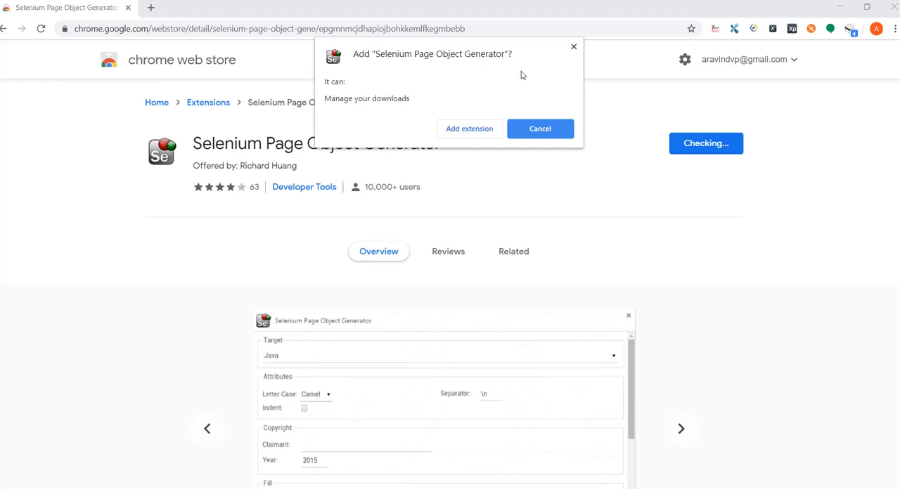
pyautogui.moveTo(474, 148)
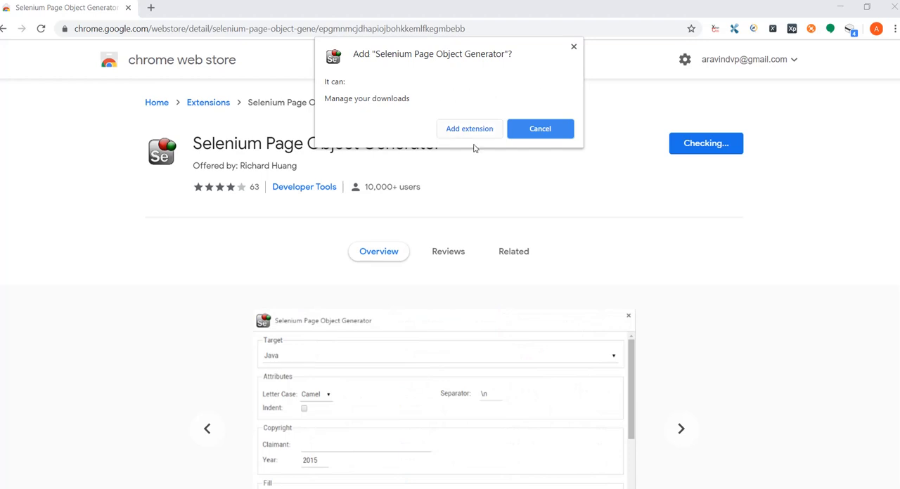
pyautogui.click(469, 128)
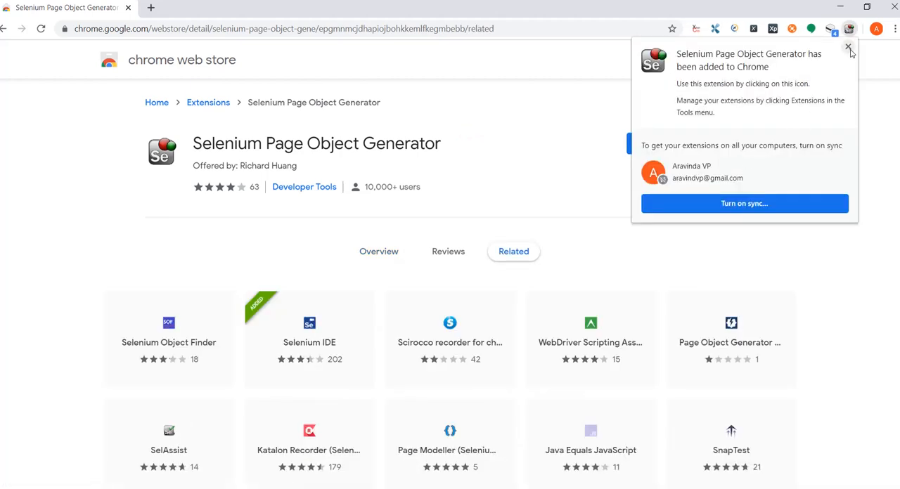
pyautogui.click(849, 48)
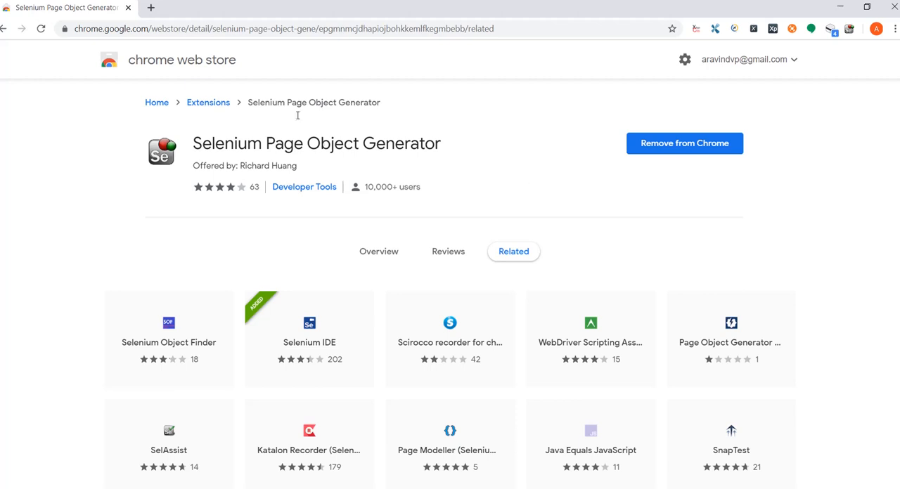
pyautogui.click(151, 8)
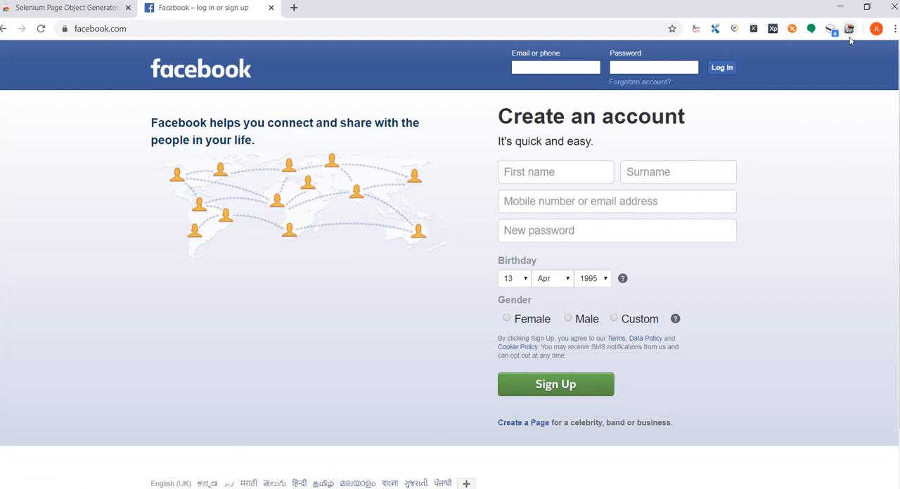
pyautogui.moveTo(849, 29)
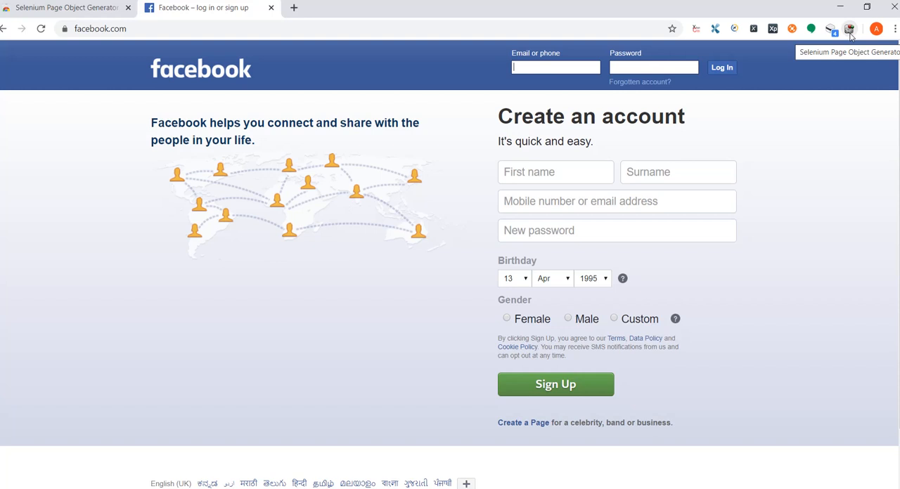
# Open the Page Object Generator panel on the Facebook page and pick Java as target.
pyautogui.click(849, 29)
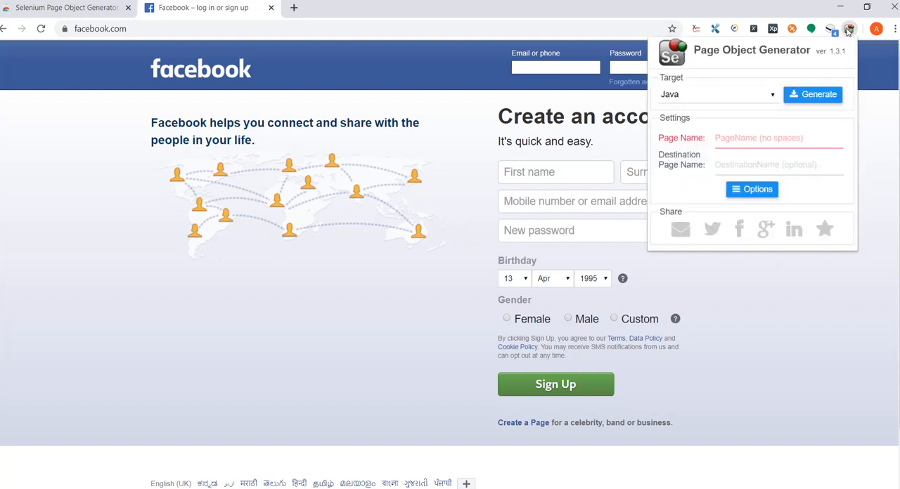
pyautogui.moveTo(848, 29)
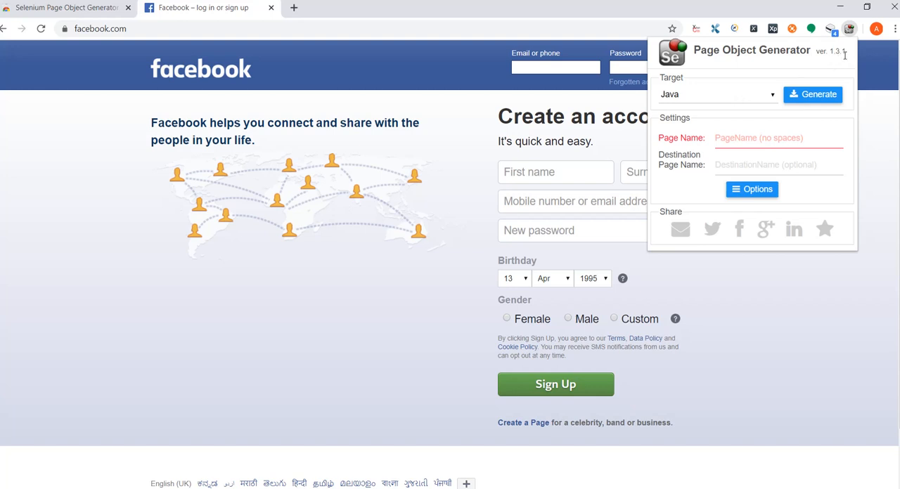
pyautogui.click(716, 93)
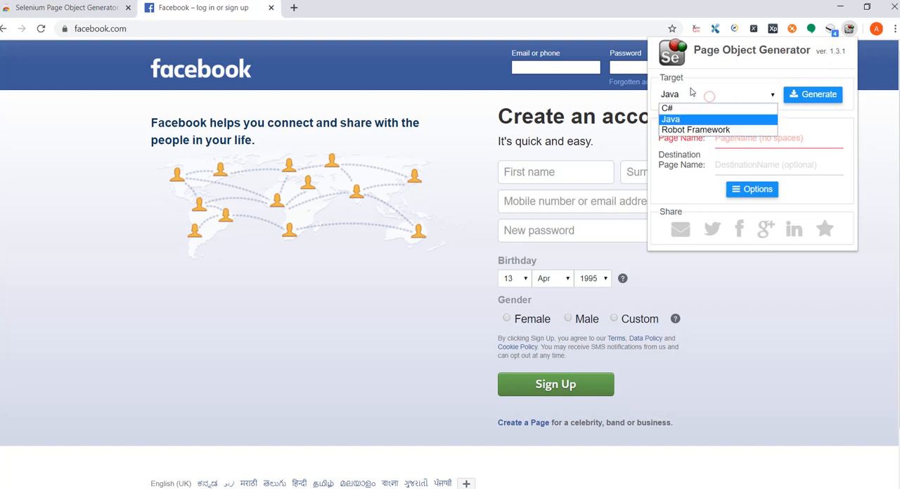
pyautogui.moveTo(696, 130)
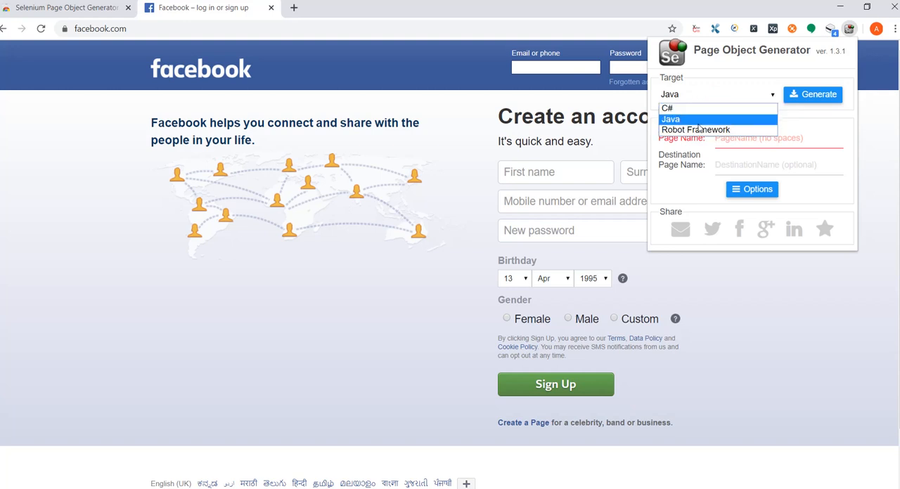
pyautogui.moveTo(695, 130)
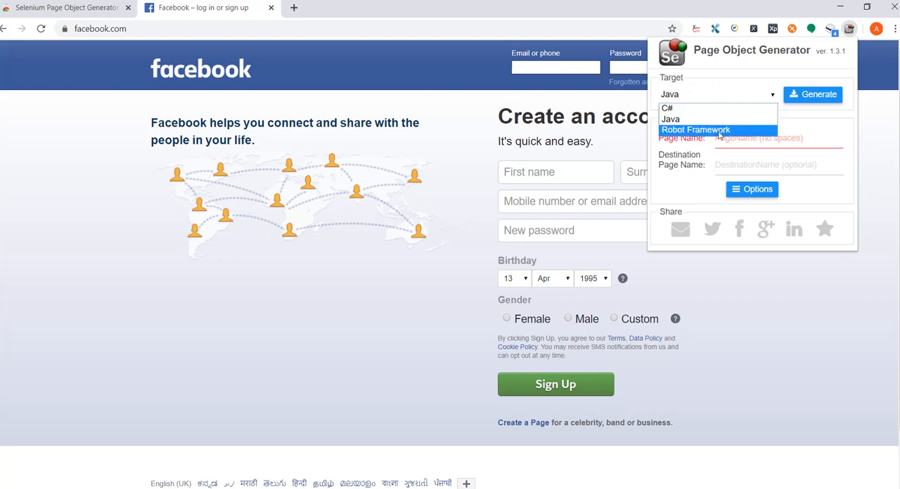
pyautogui.click(670, 118)
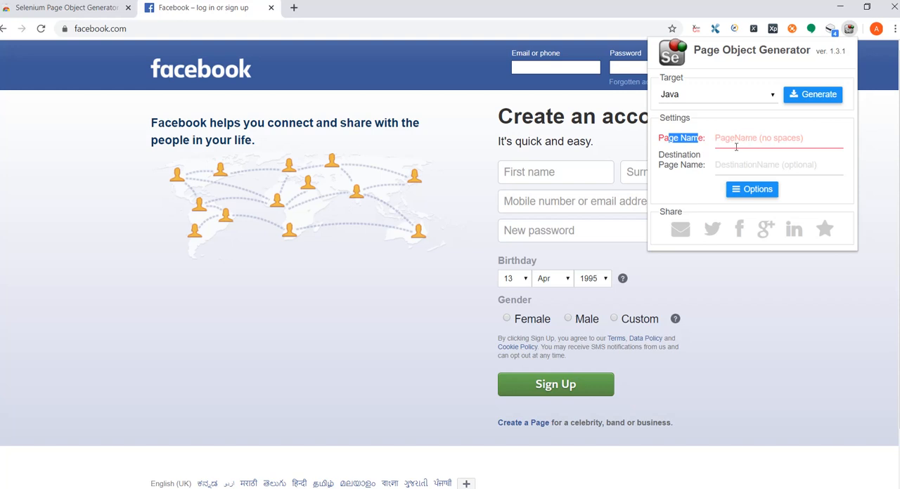
pyautogui.moveTo(706, 168)
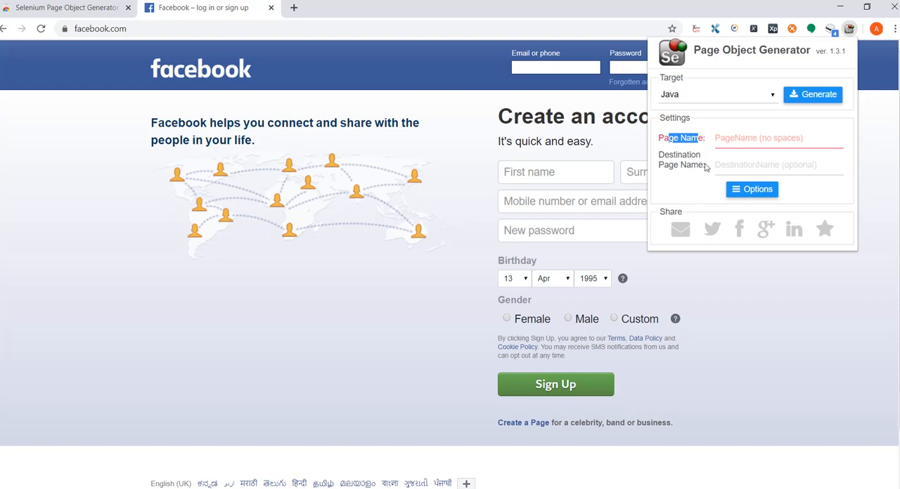
pyautogui.moveTo(680, 161)
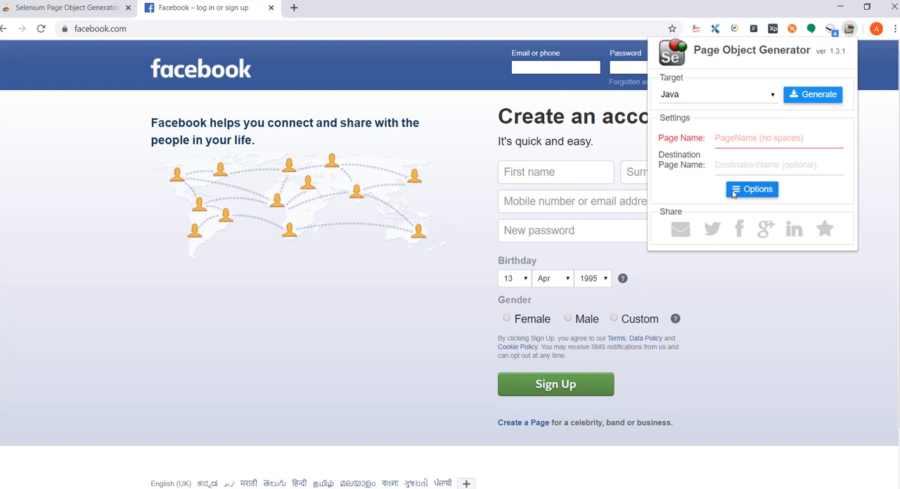
# Open the generator's Options page and scroll down to review the Java template.
pyautogui.click(751, 189)
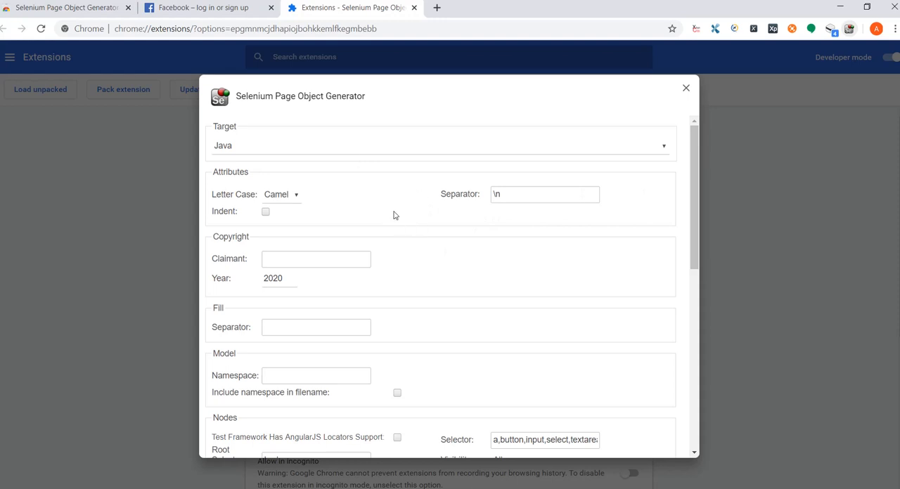
pyautogui.moveTo(246, 190)
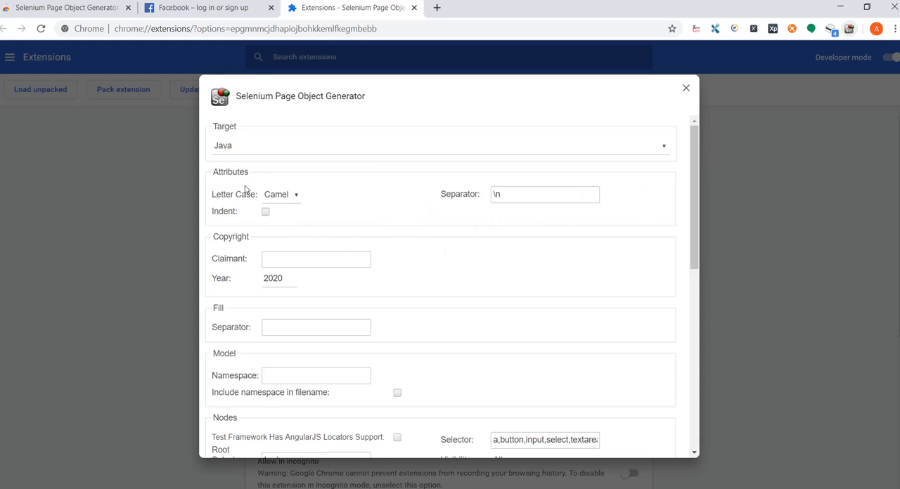
pyautogui.moveTo(494, 265)
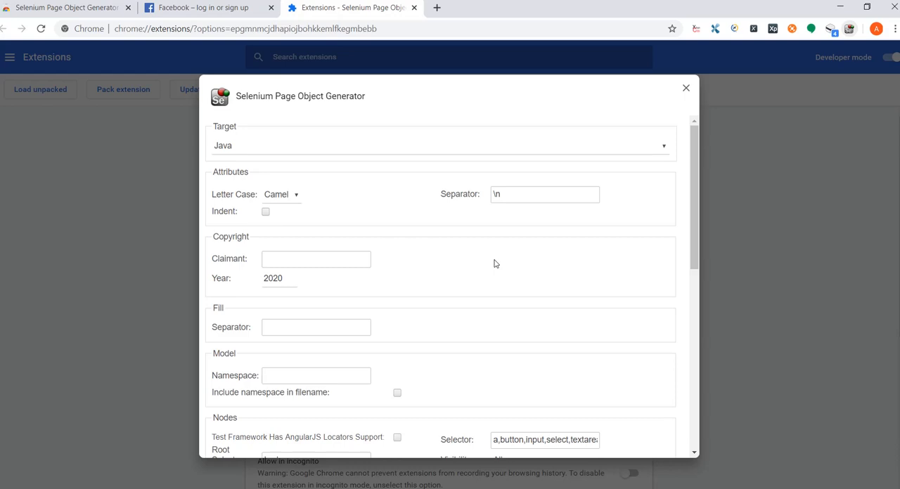
pyautogui.scroll(-3)
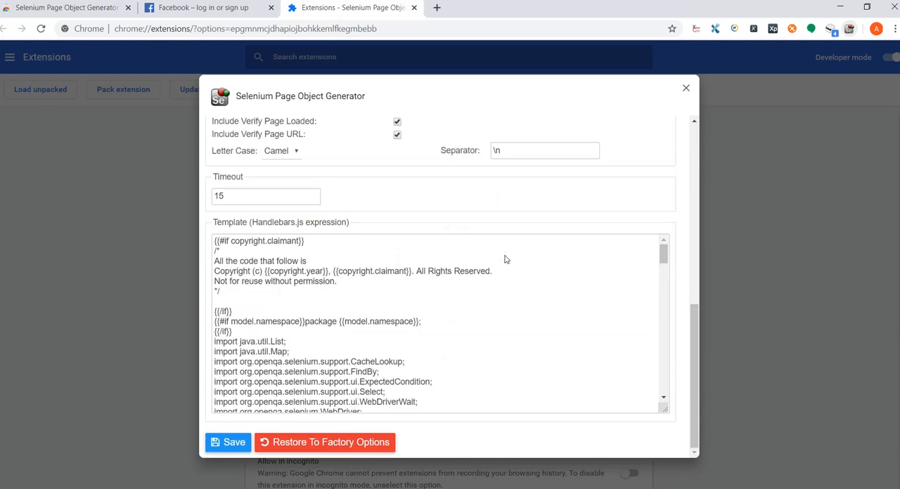
pyautogui.scroll(-3)
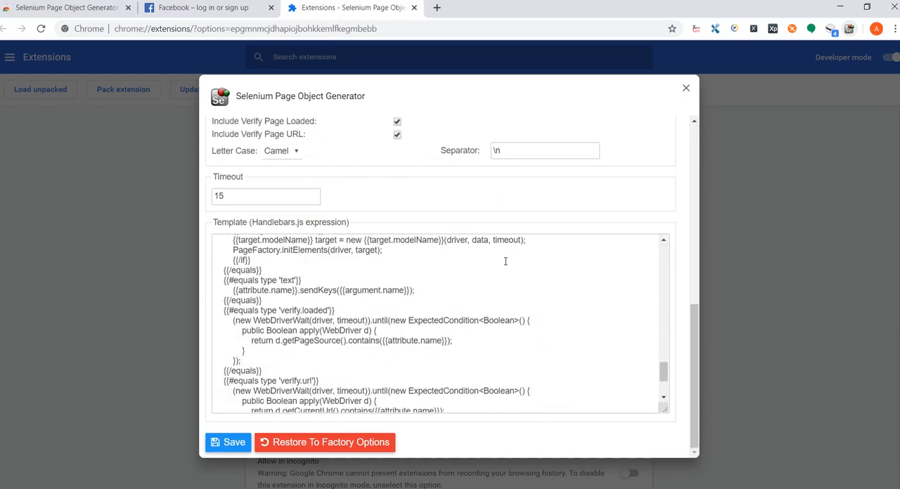
pyautogui.scroll(-3)
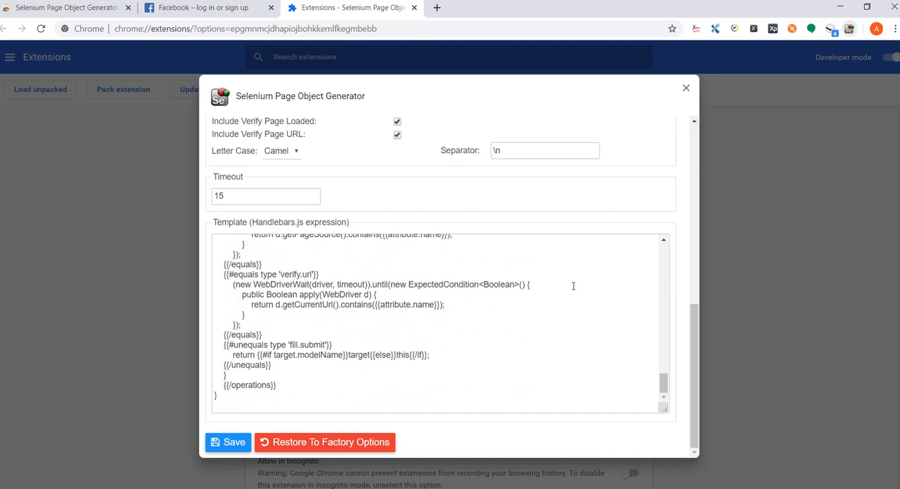
pyautogui.scroll(3)
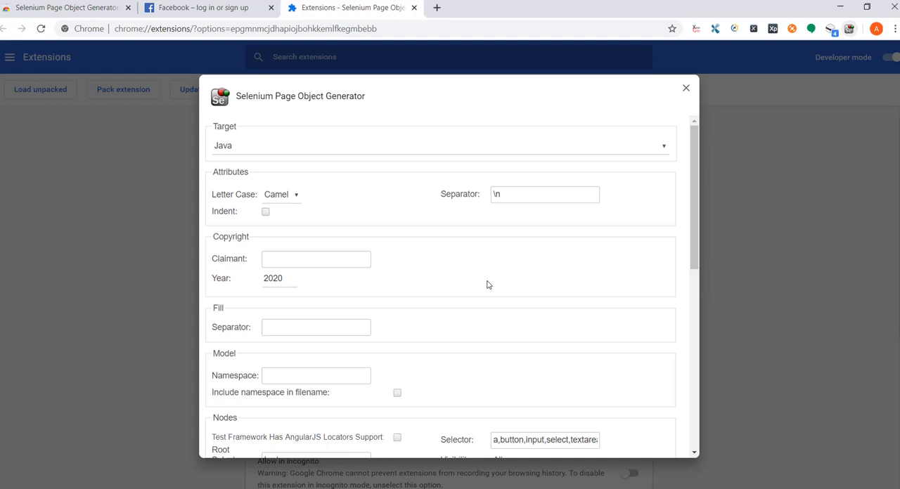
pyautogui.moveTo(518, 285)
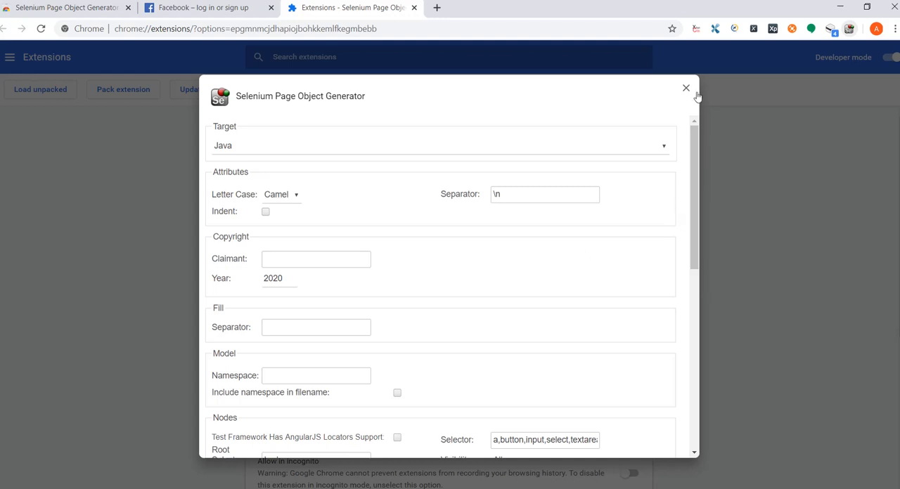
# Close the options dialog and the Extensions tab to get back to Facebook.
pyautogui.click(686, 87)
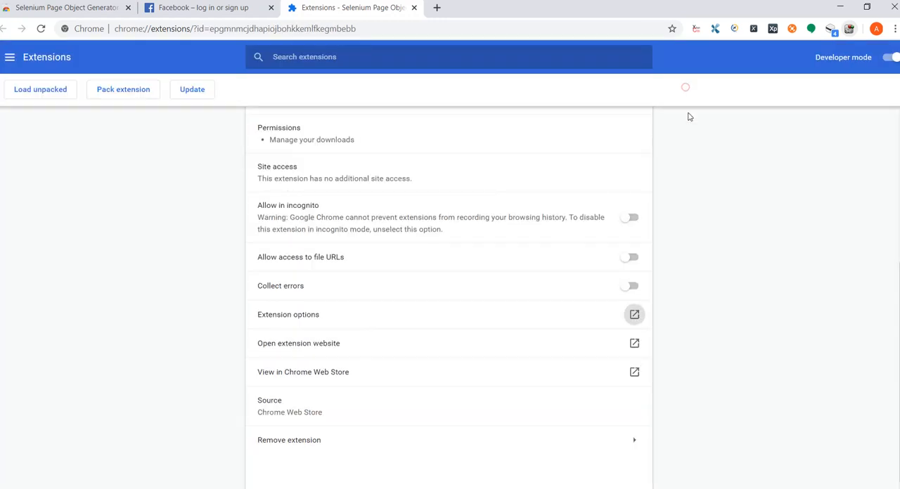
pyautogui.click(204, 7)
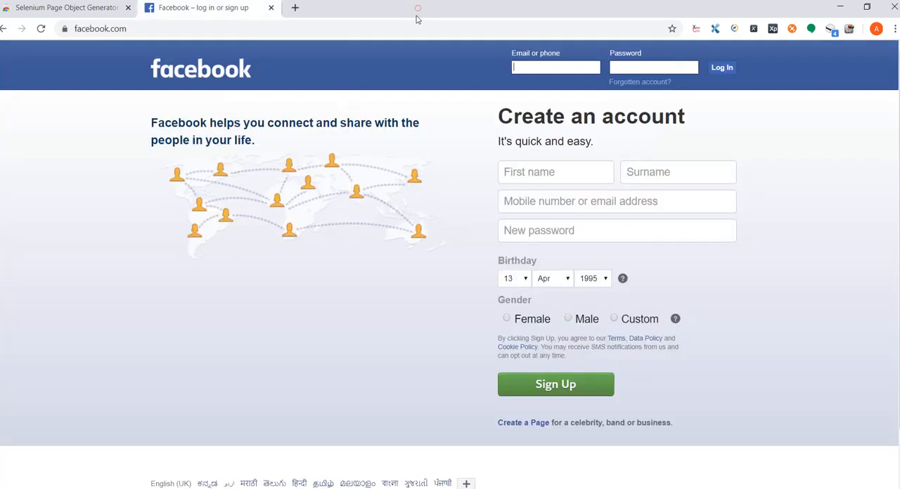
pyautogui.moveTo(756, 183)
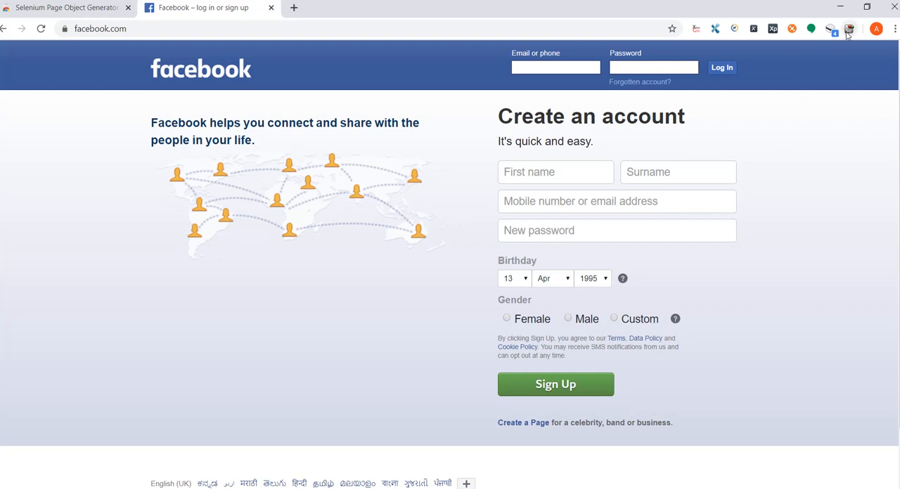
# Enter 'FacebookPOM' as the Page Name in the extension popup and generate the page object.
pyautogui.click(849, 29)
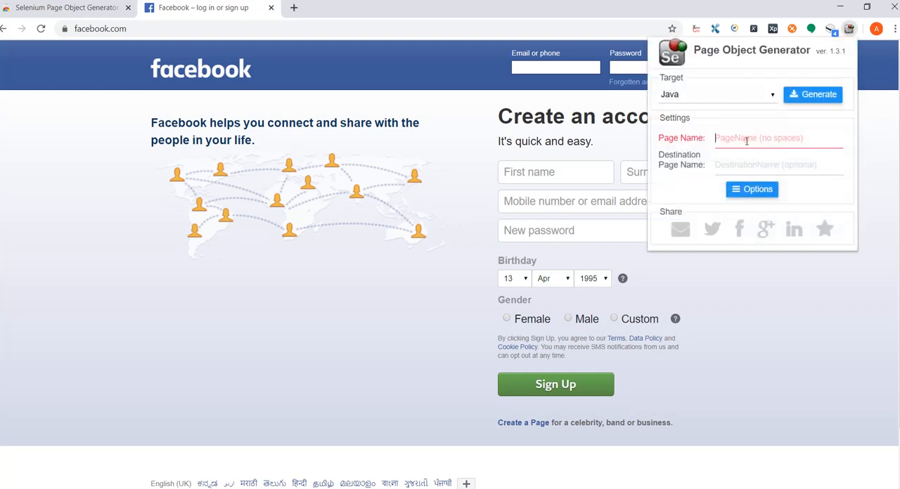
pyautogui.write('Faceboo')
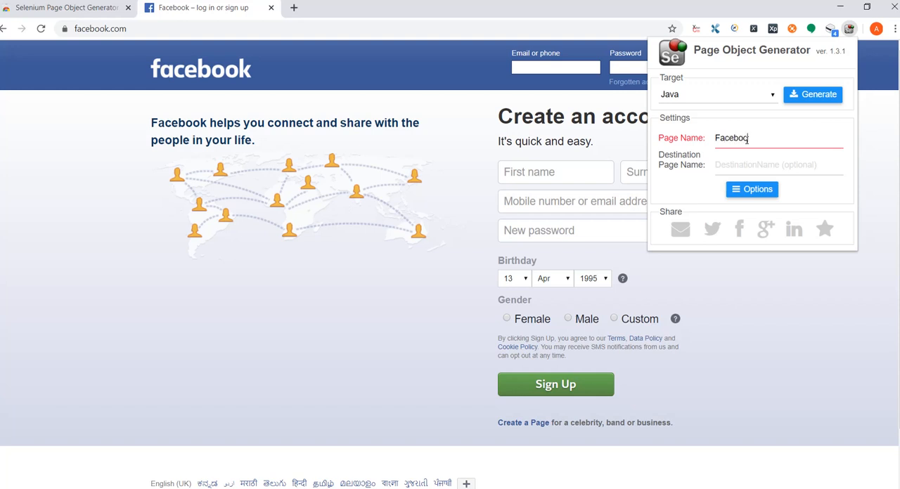
pyautogui.write('POM')
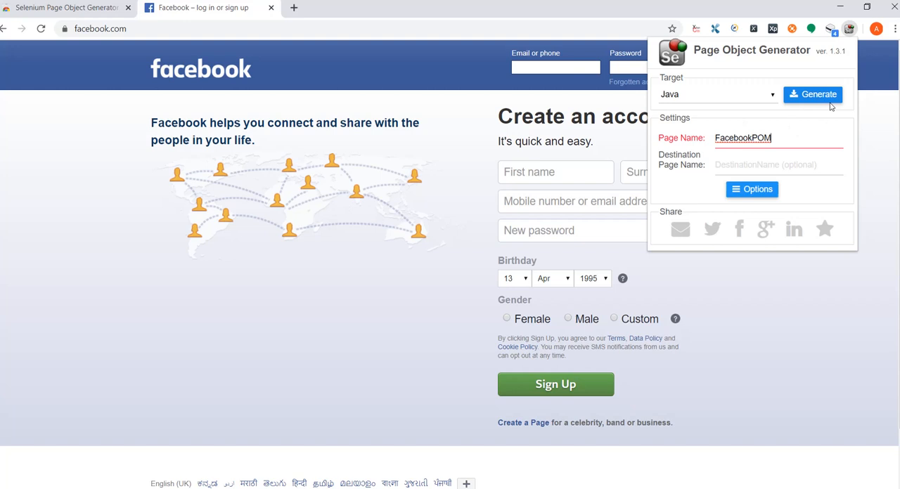
pyautogui.click(813, 94)
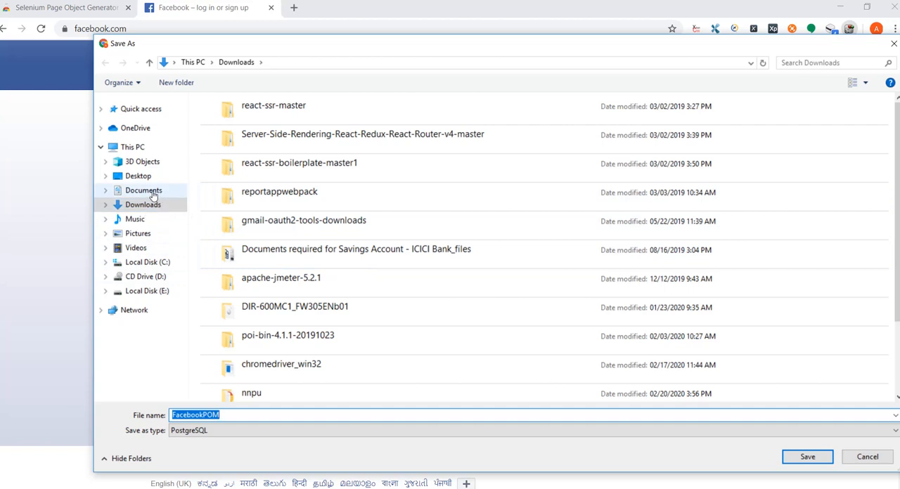
# Point the Save As dialog at the Documents folder.
pyautogui.click(143, 190)
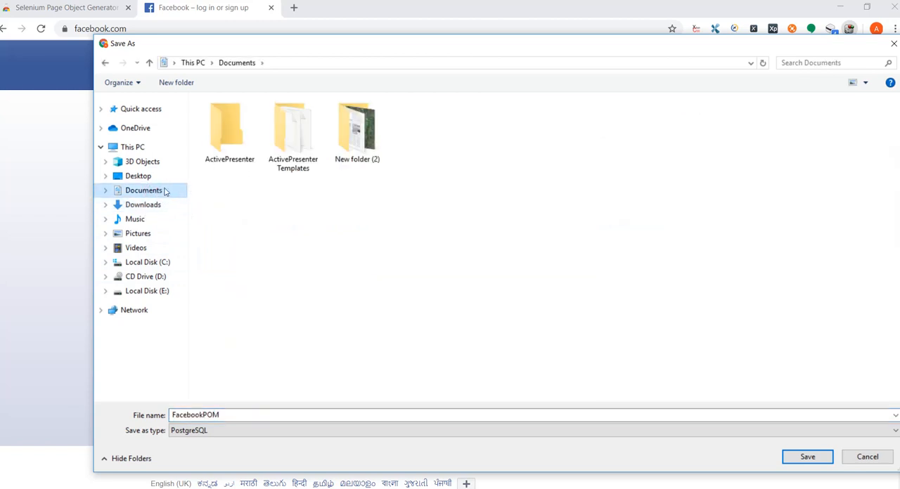
pyautogui.moveTo(165, 197)
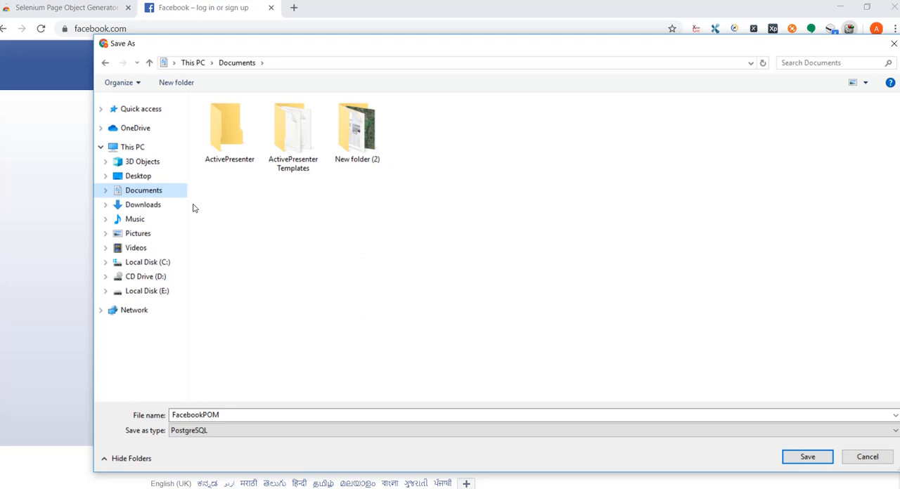
pyautogui.moveTo(225, 251)
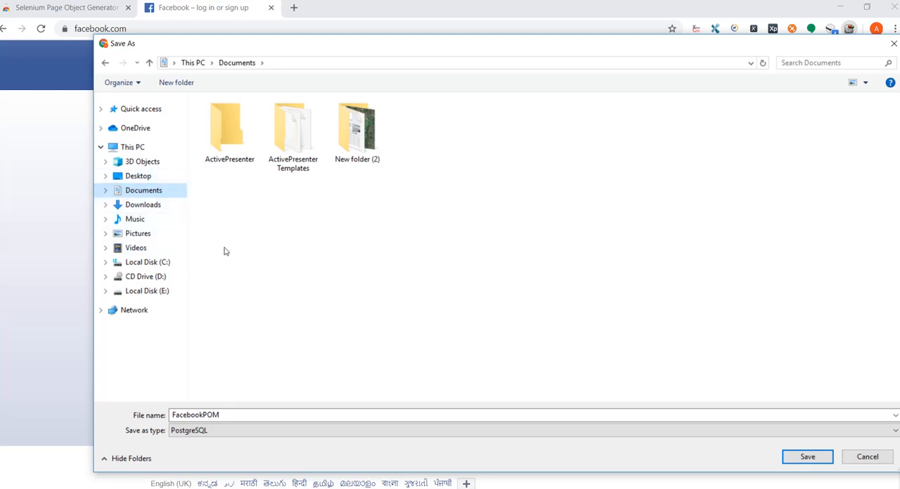
pyautogui.moveTo(296, 323)
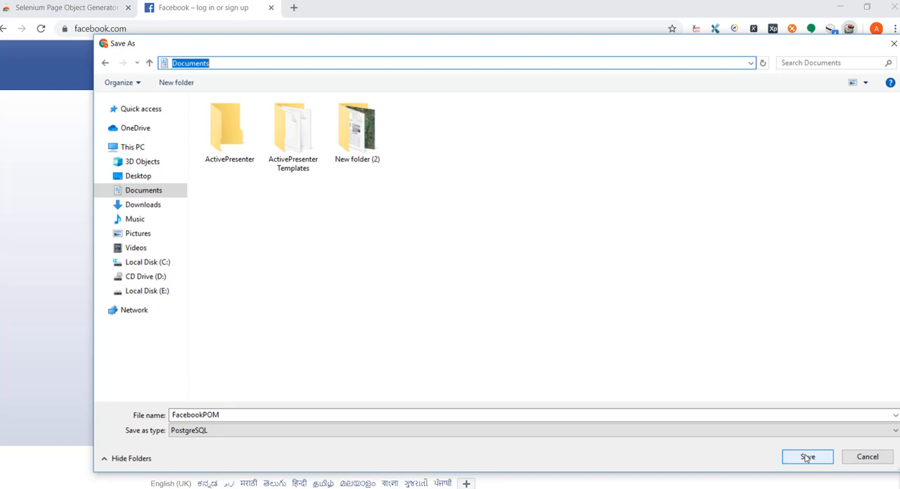
# Save the file to Documents as 'FacebookPOM.java' with Save as type All Files.
pyautogui.click(893, 430)
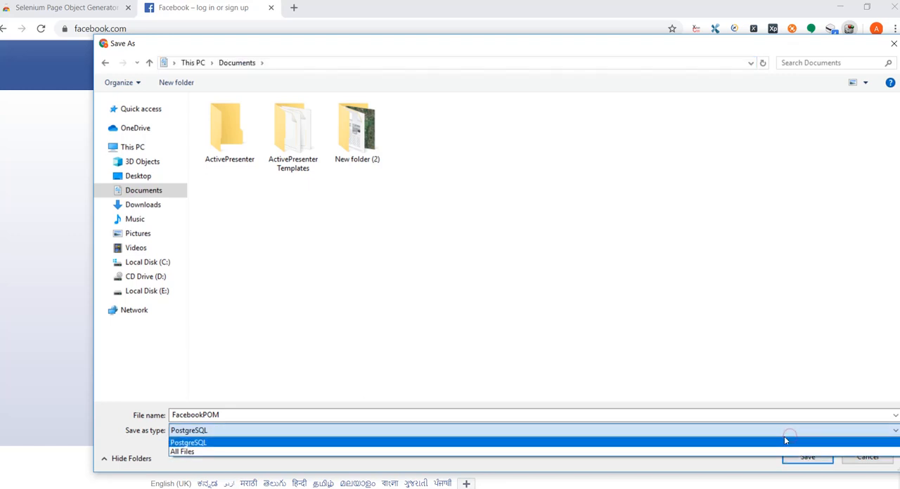
pyautogui.click(188, 442)
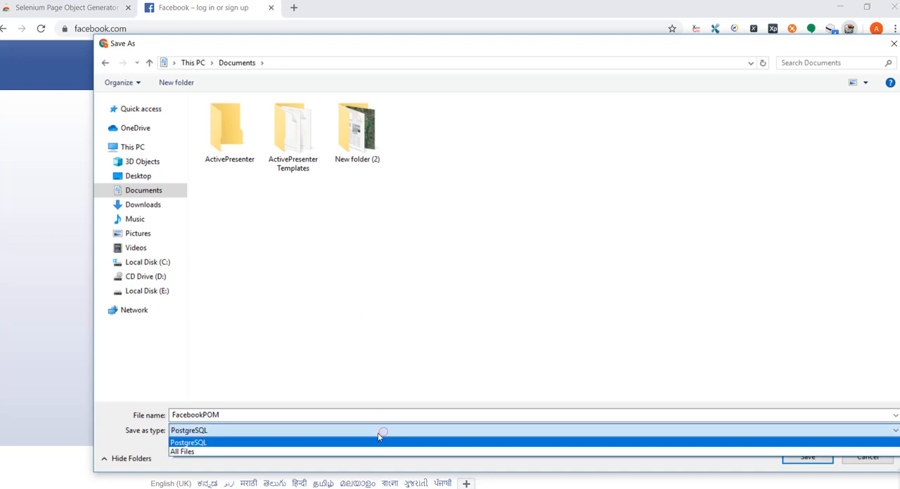
pyautogui.click(182, 452)
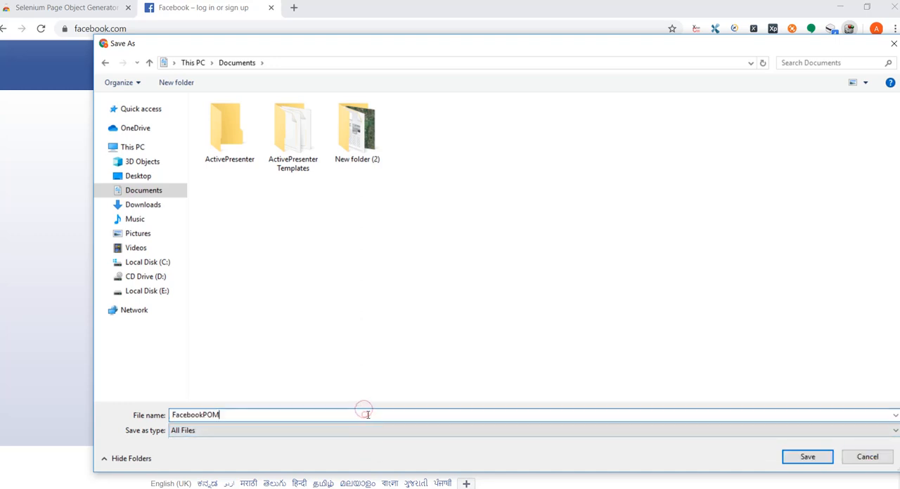
pyautogui.write('.java')
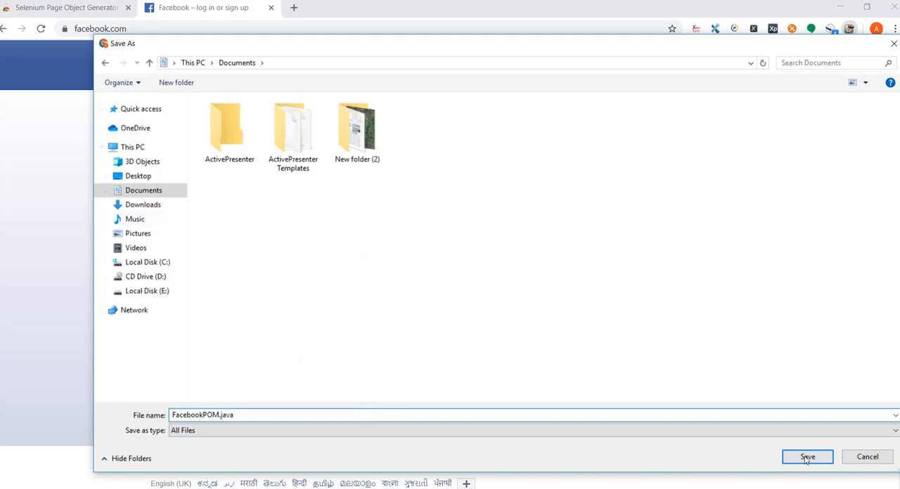
pyautogui.click(807, 457)
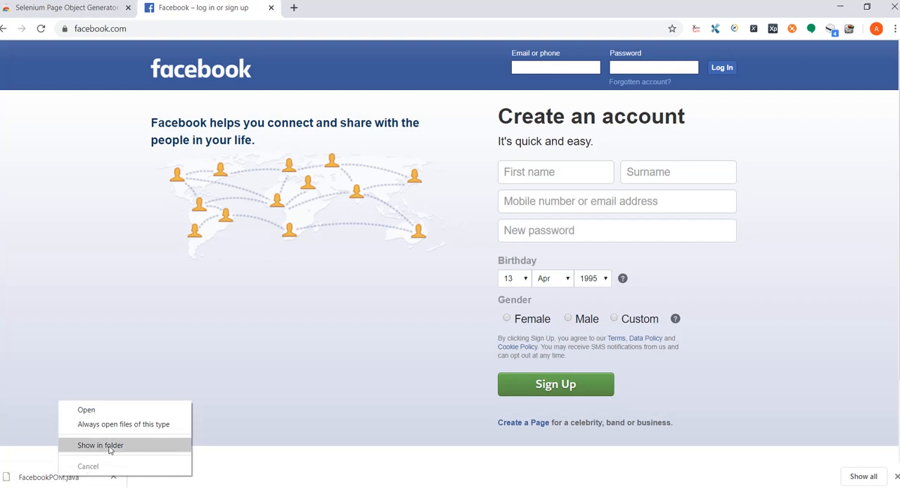
# Show the download in its folder and open FacebookPOM.java with Notepad++.
pyautogui.click(100, 445)
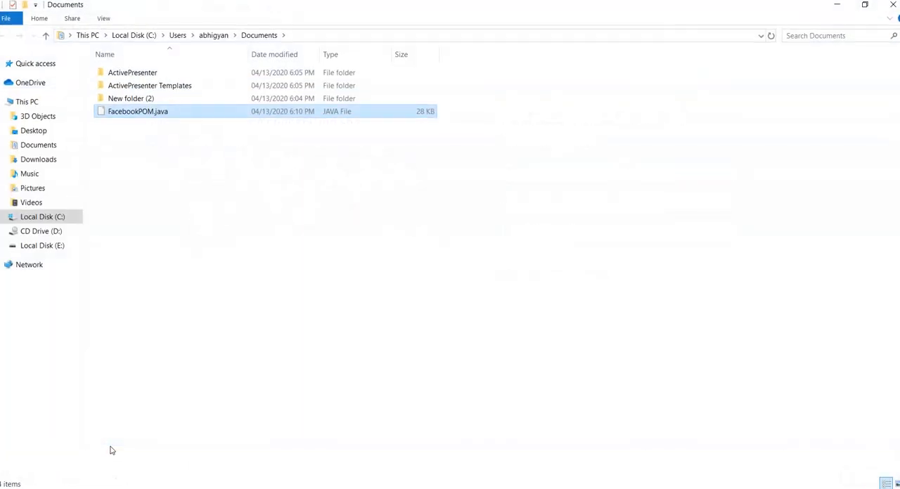
pyautogui.click(138, 111)
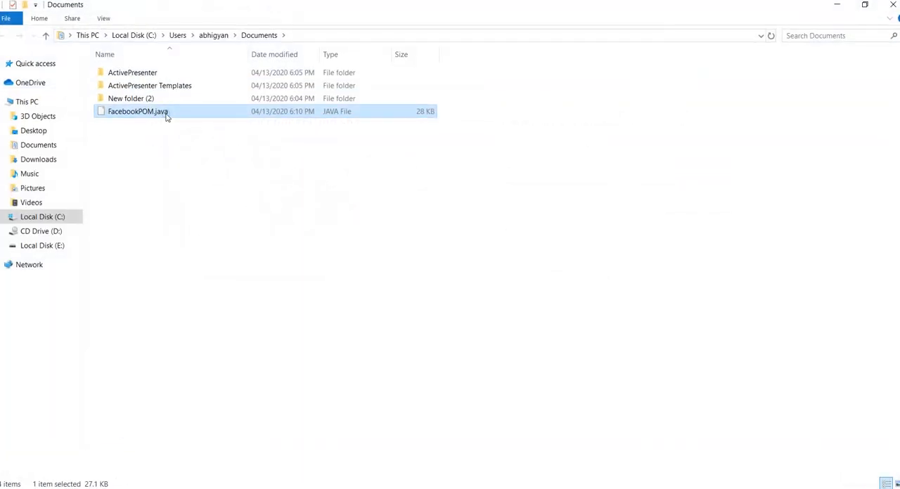
pyautogui.rightClick(138, 111)
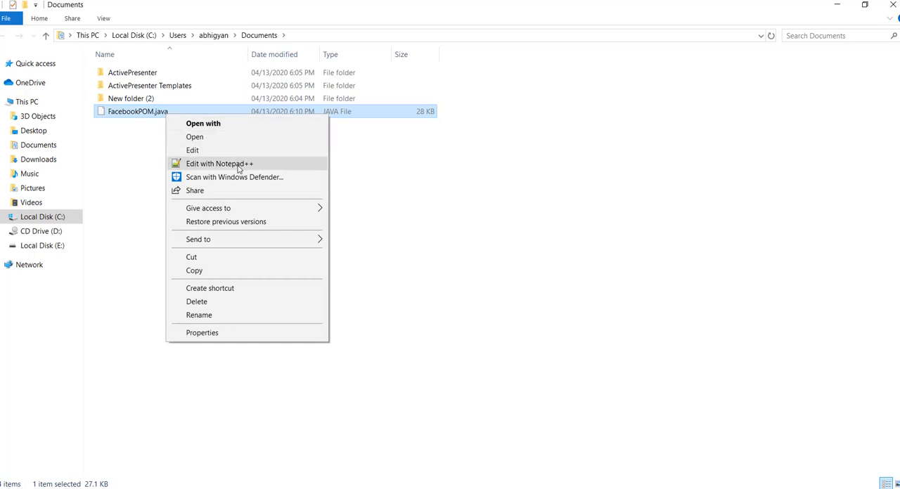
pyautogui.click(219, 163)
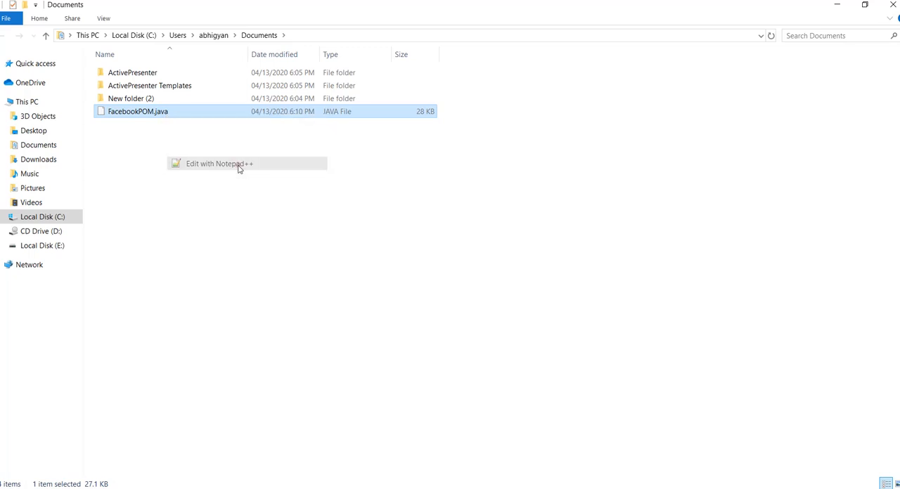
pyautogui.click(220, 163)
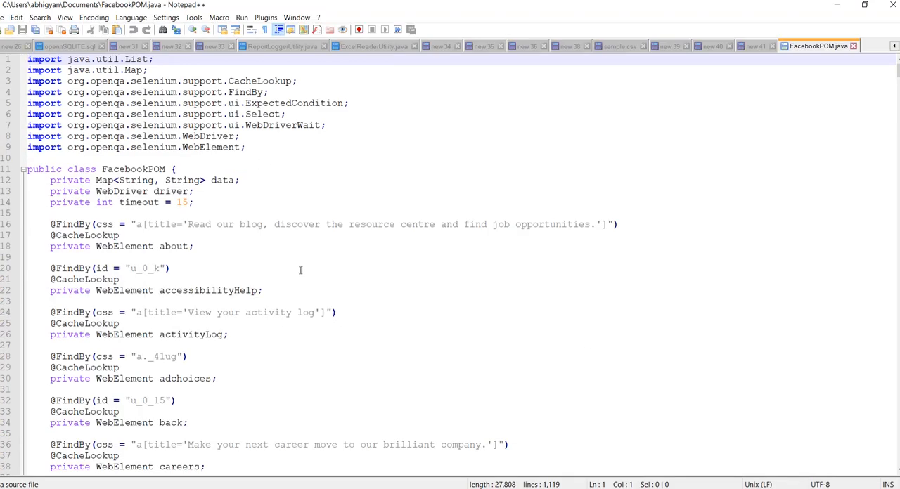
# Highlight FacebookPOM occurrences, scroll through the class, then reopen the generator in Chrome.
pyautogui.scroll(-3)
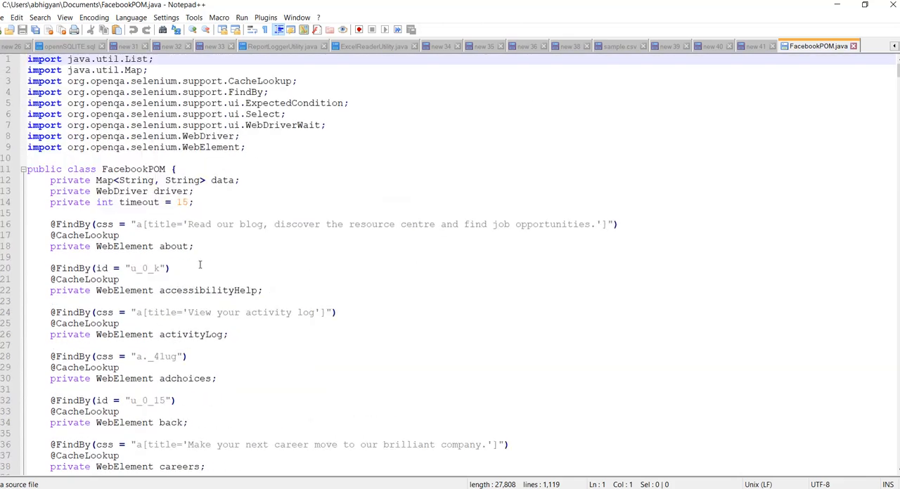
pyautogui.doubleClick(132, 168)
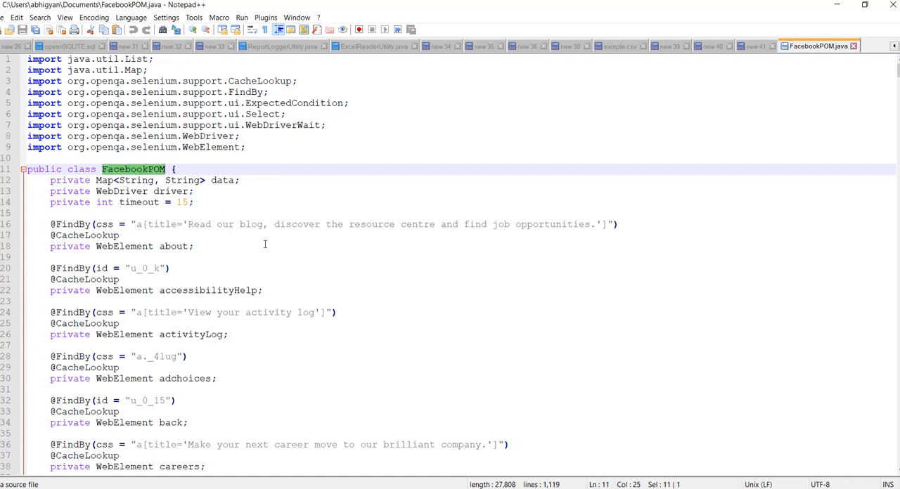
pyautogui.scroll(-3)
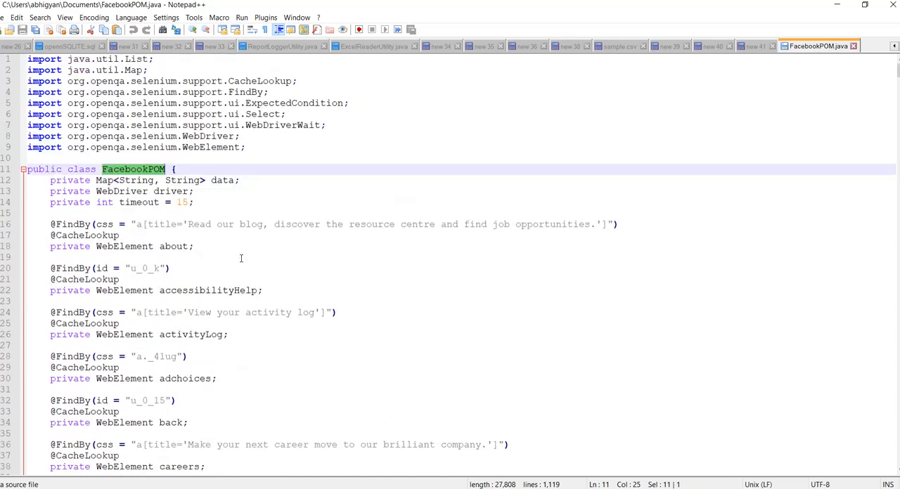
pyautogui.scroll(-3)
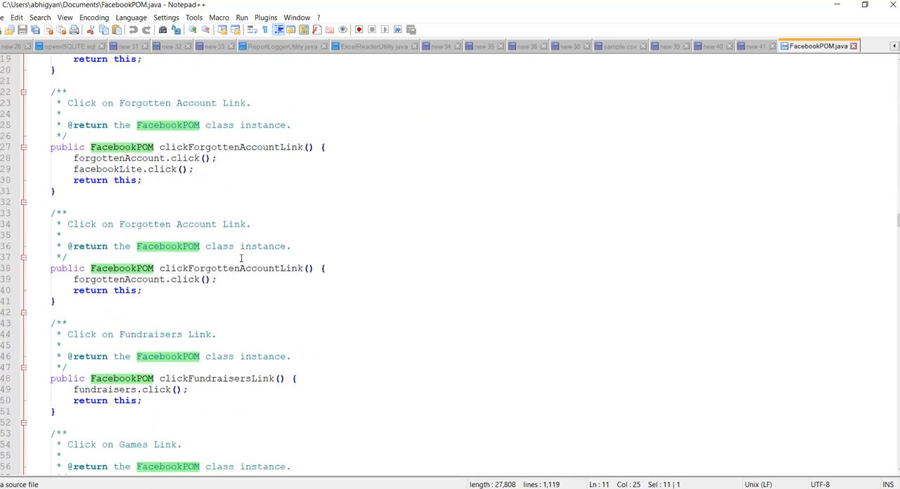
pyautogui.scroll(-3)
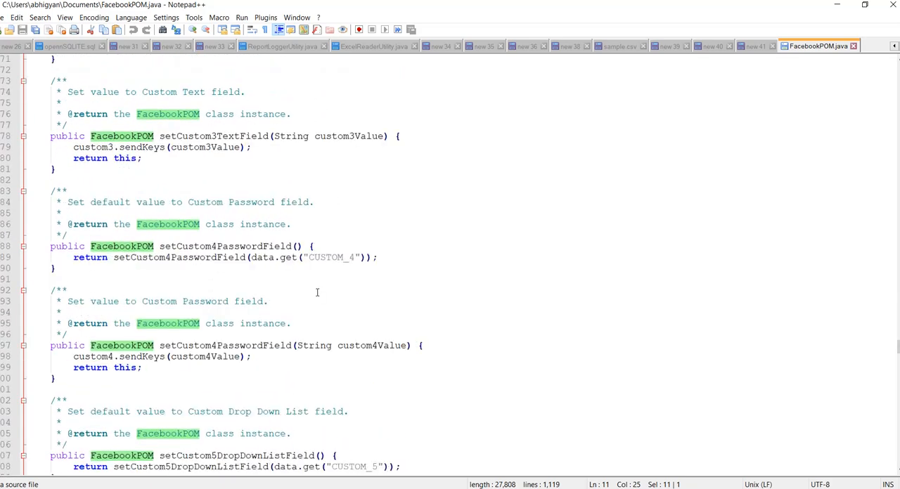
pyautogui.scroll(-3)
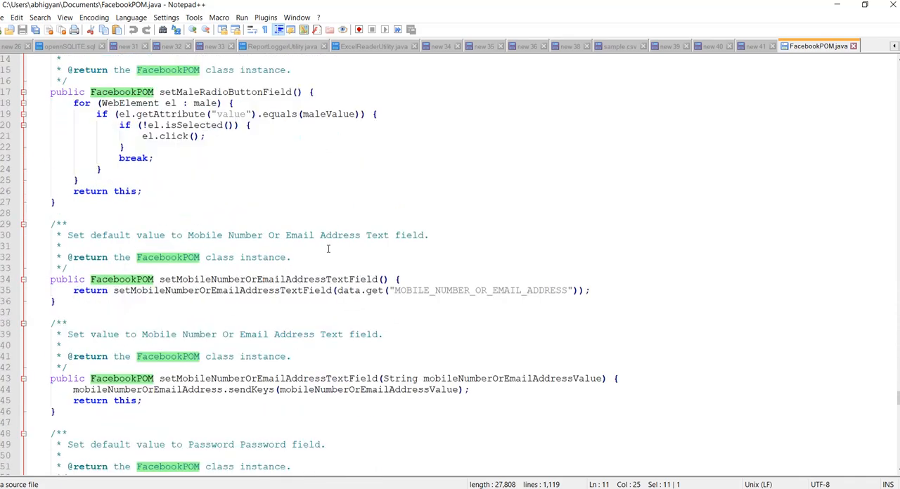
pyautogui.scroll(-3)
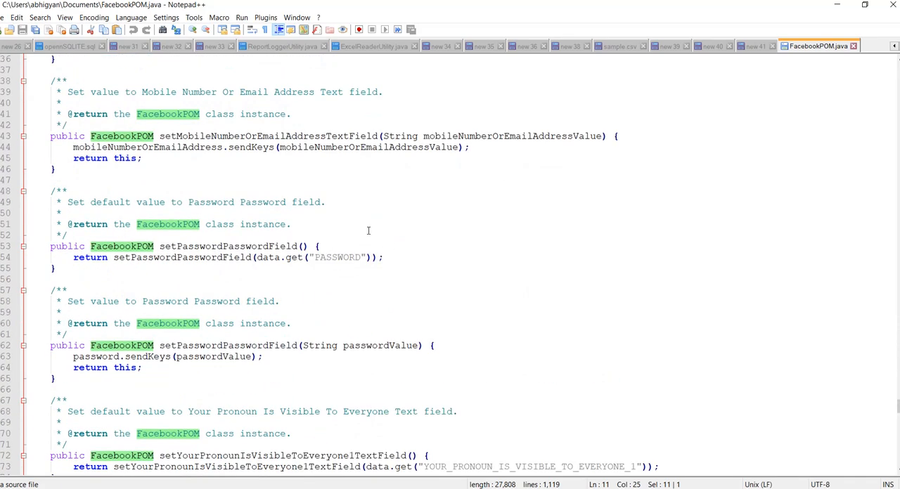
pyautogui.moveTo(772, 417)
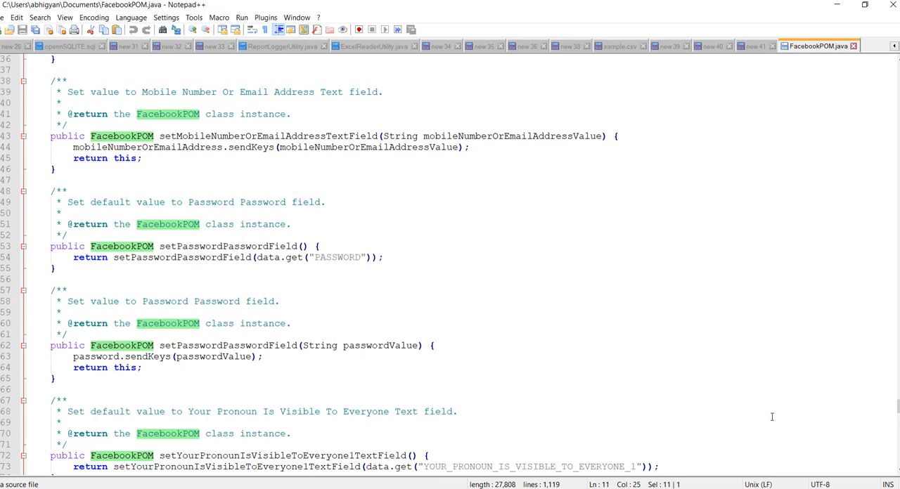
pyautogui.moveTo(772, 381)
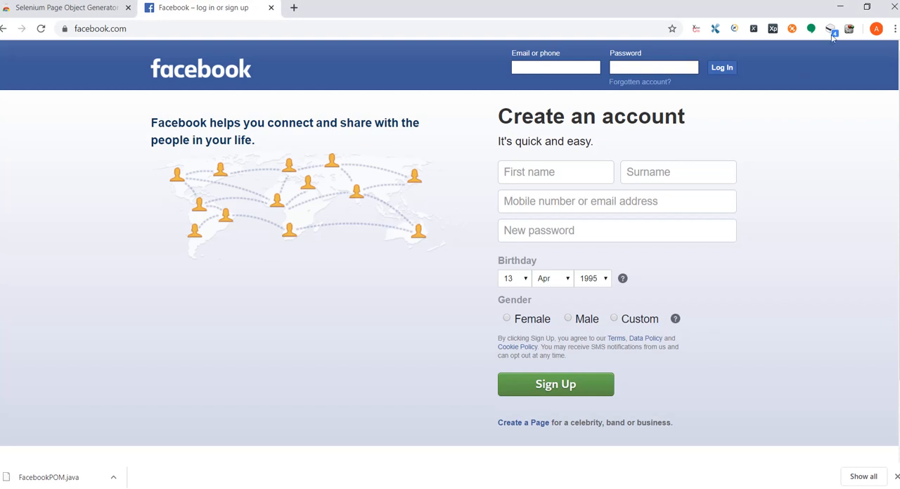
pyautogui.click(832, 29)
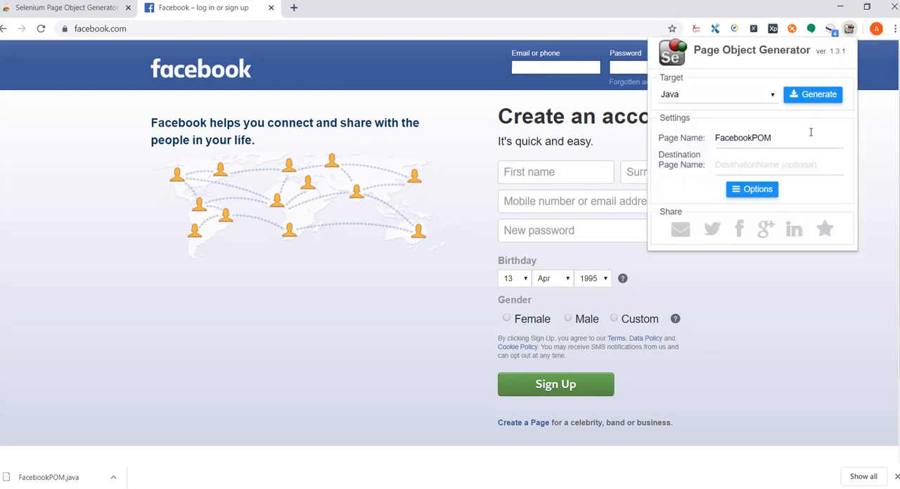